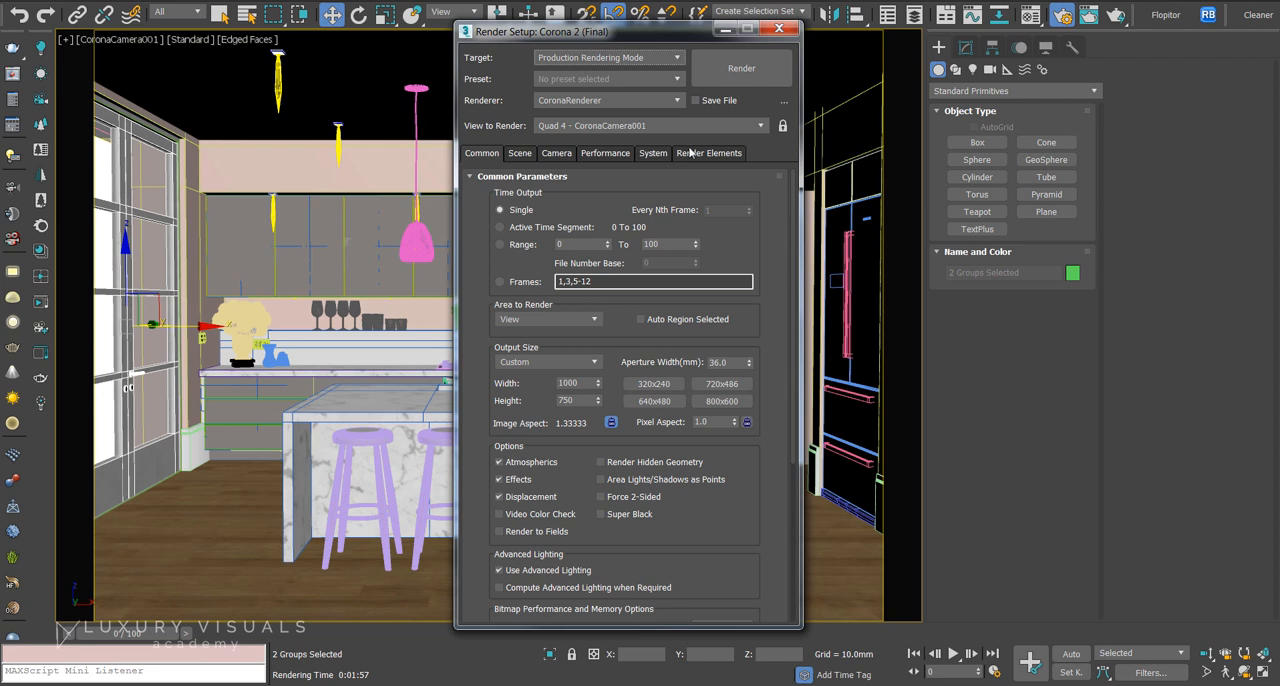
# - Open the Render Elements tab and bring up the Corona render element list
pyautogui.click(709, 152)
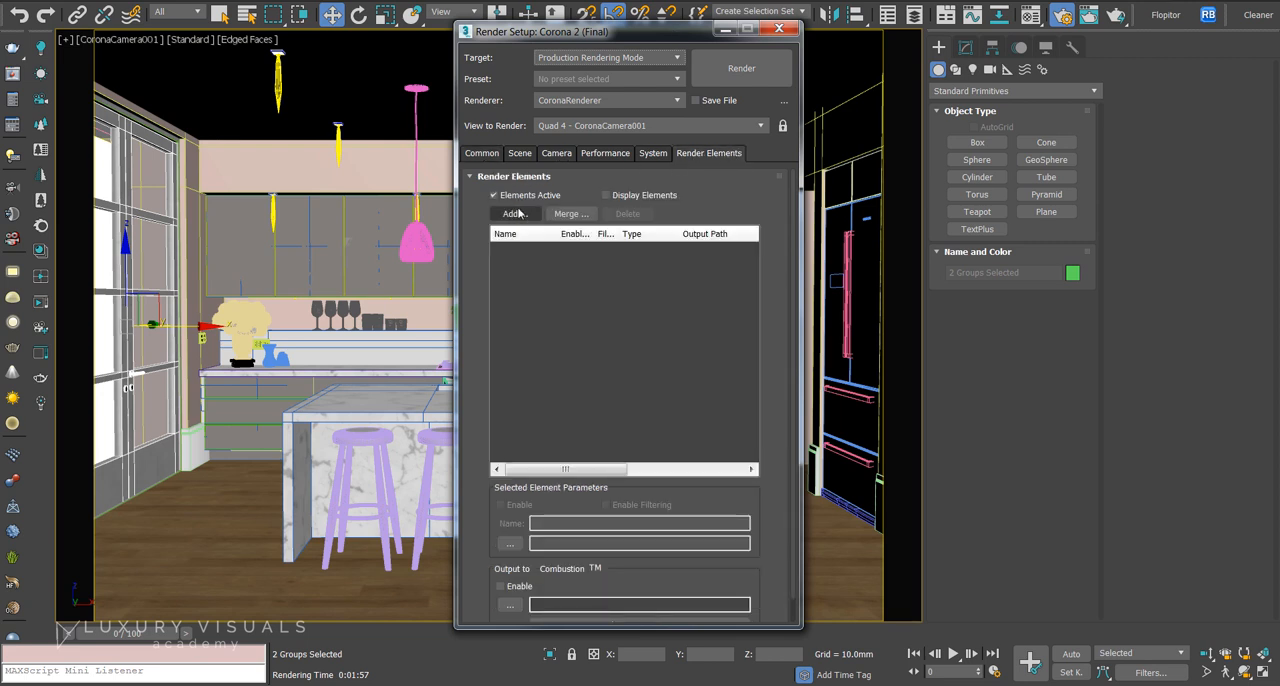
pyautogui.click(513, 213)
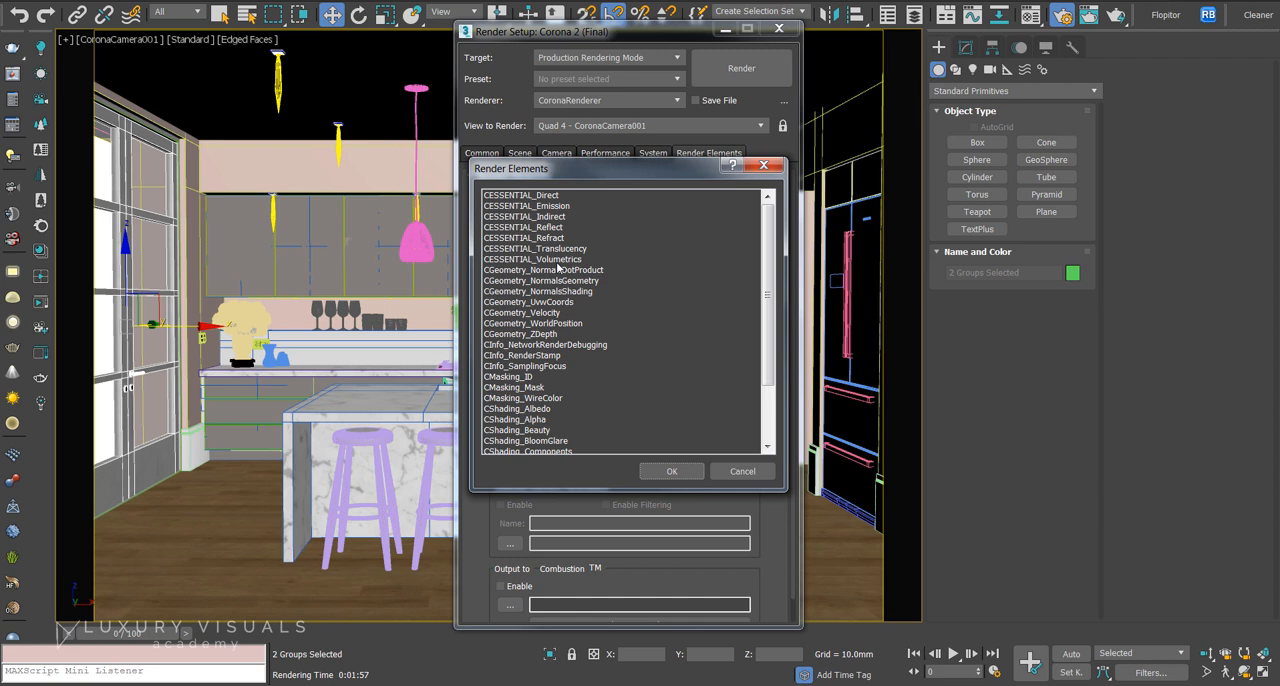
# - Select all Corona elements from CESSENTIAL_Direct down to CTexmap and add them
pyautogui.click(521, 194)
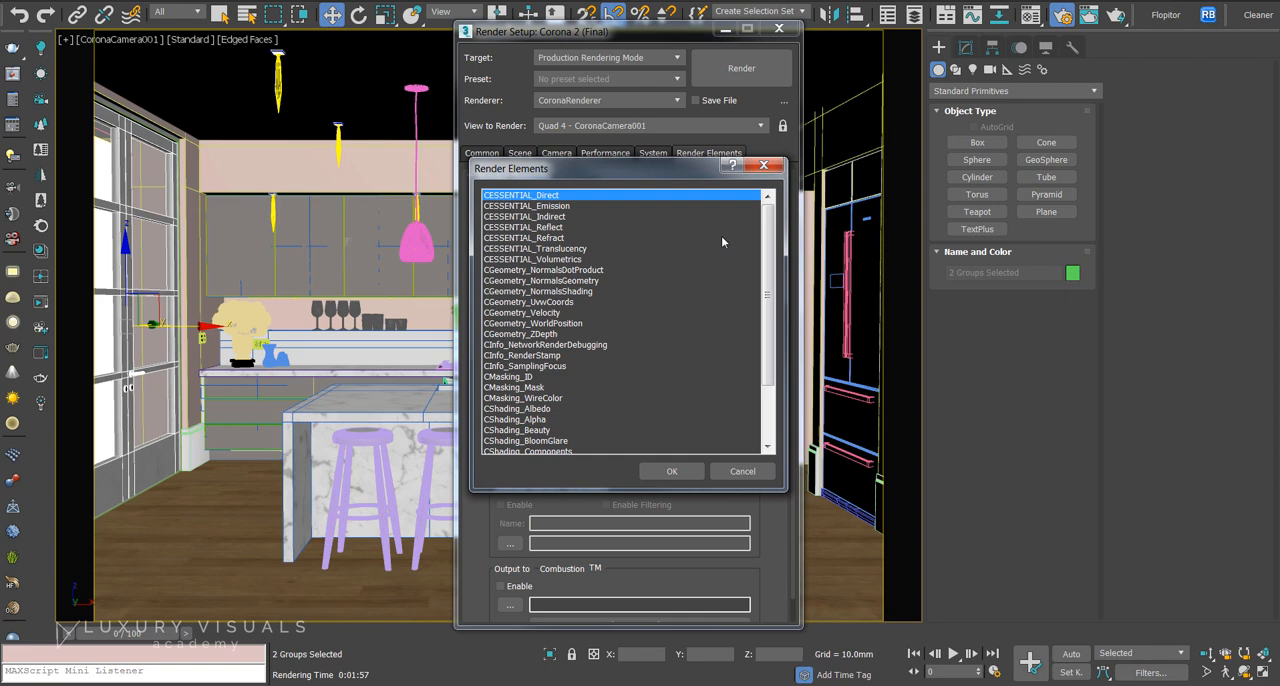
pyautogui.scroll(-3)
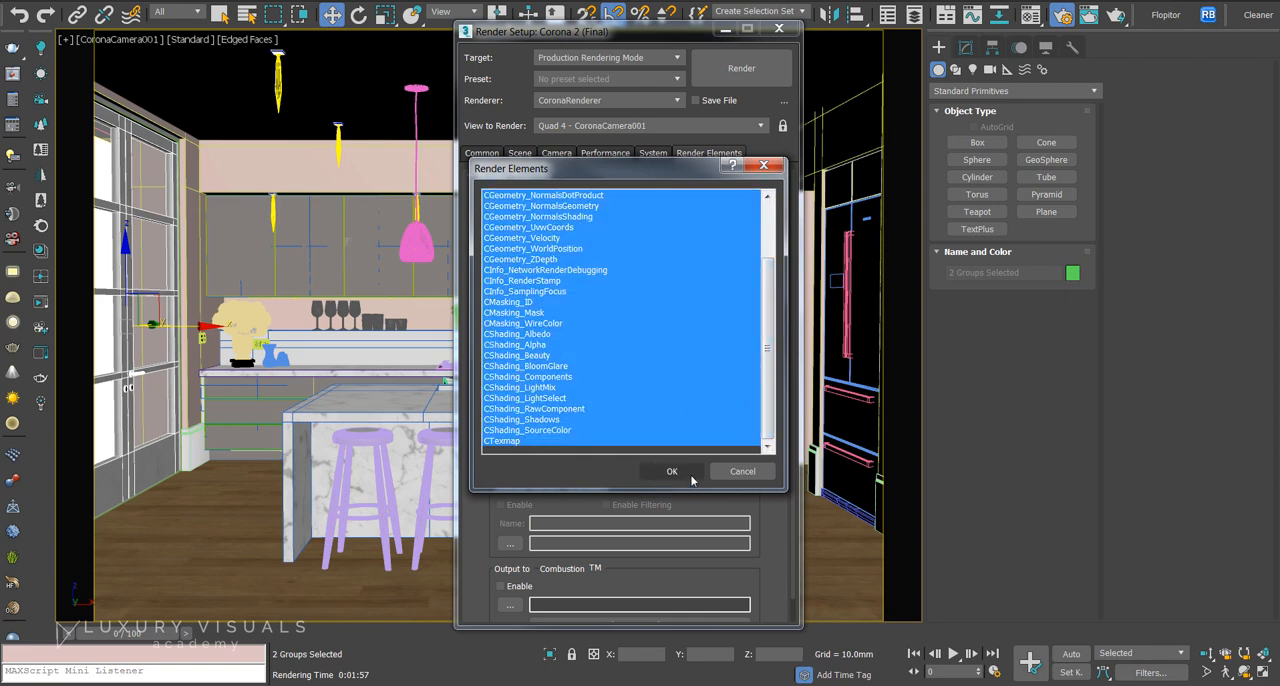
pyautogui.click(672, 471)
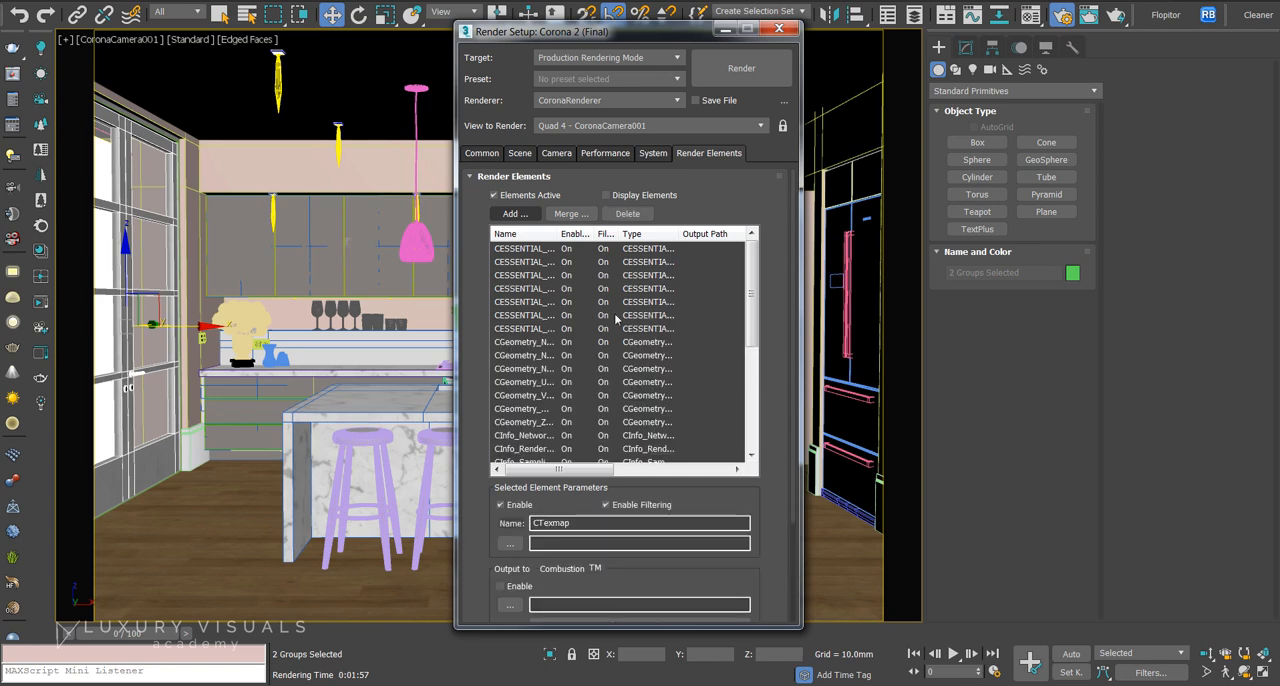
# - Return to the Common tab and render the kitchen camera view in Corona
pyautogui.click(481, 153)
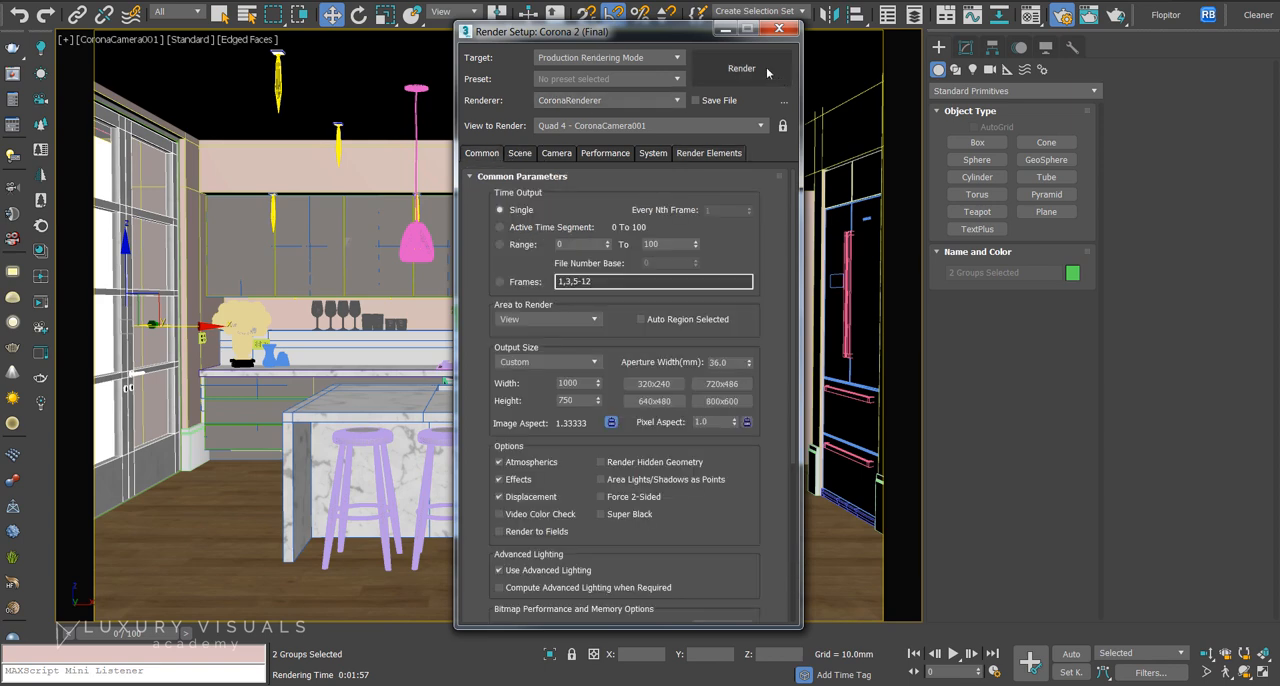
pyautogui.click(741, 68)
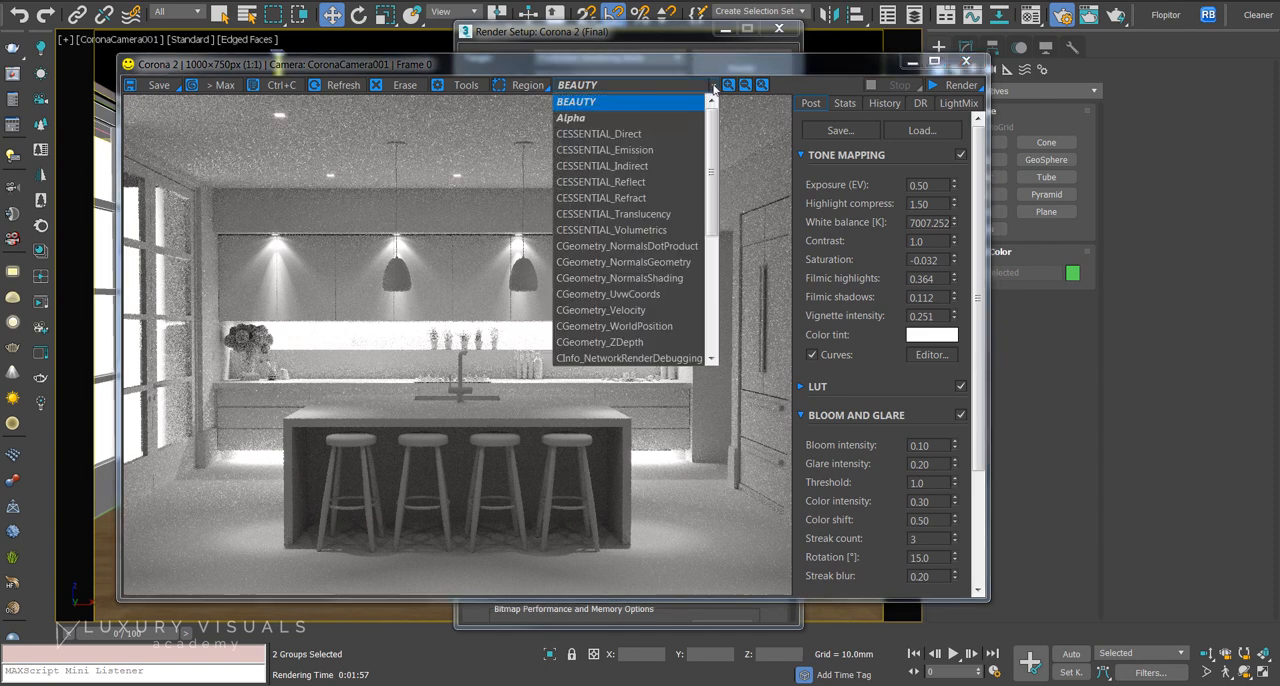
pyautogui.moveTo(628, 118)
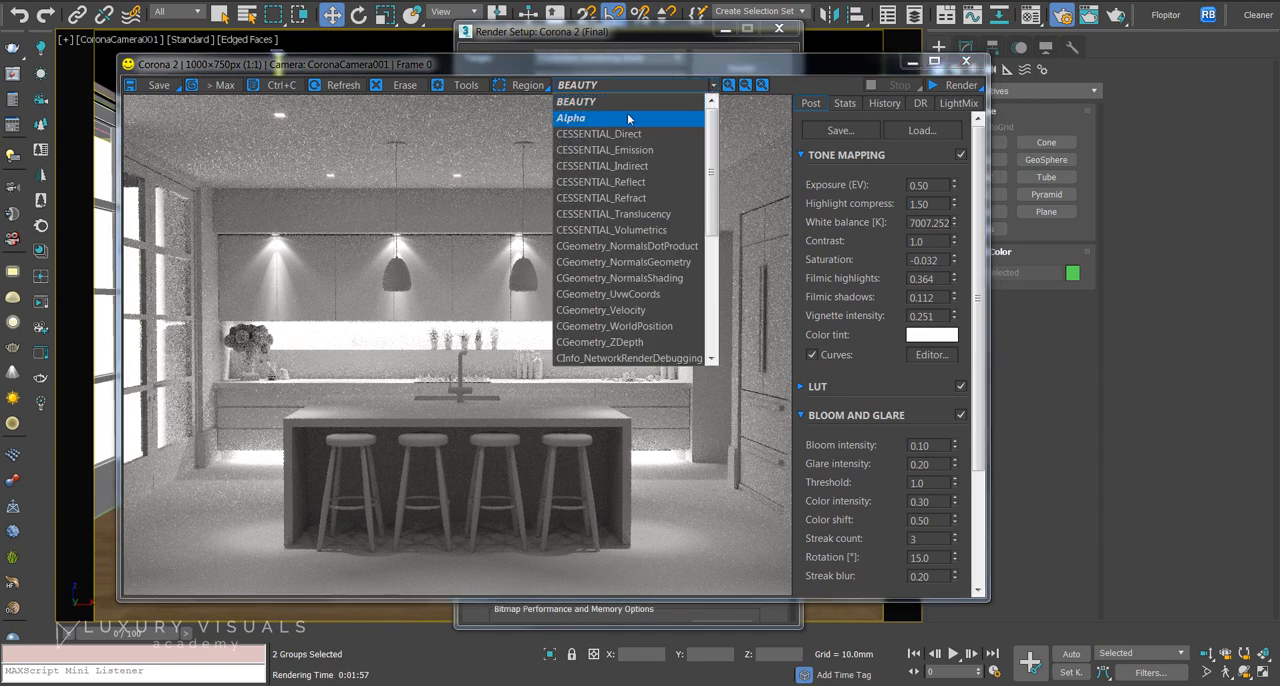
# - Show the CGeometry_NormalsShading pass, then scroll the pass list toward CMasking_Mask
pyautogui.click(571, 117)
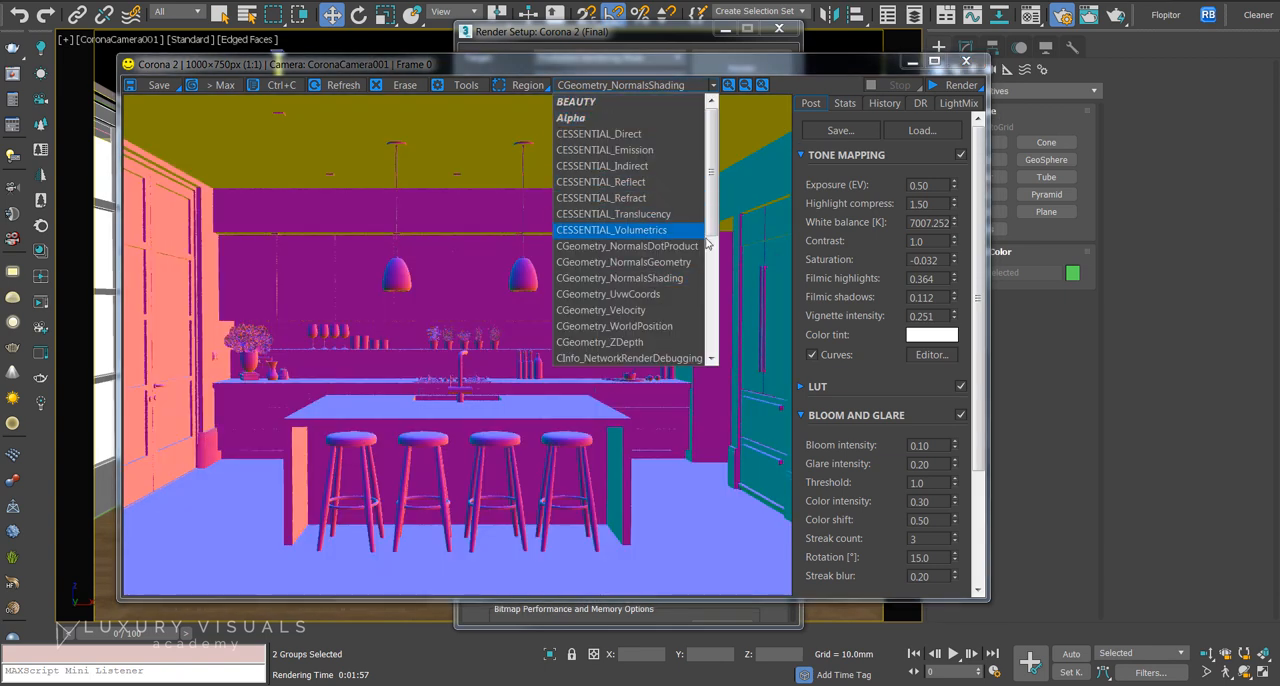
pyautogui.scroll(-3)
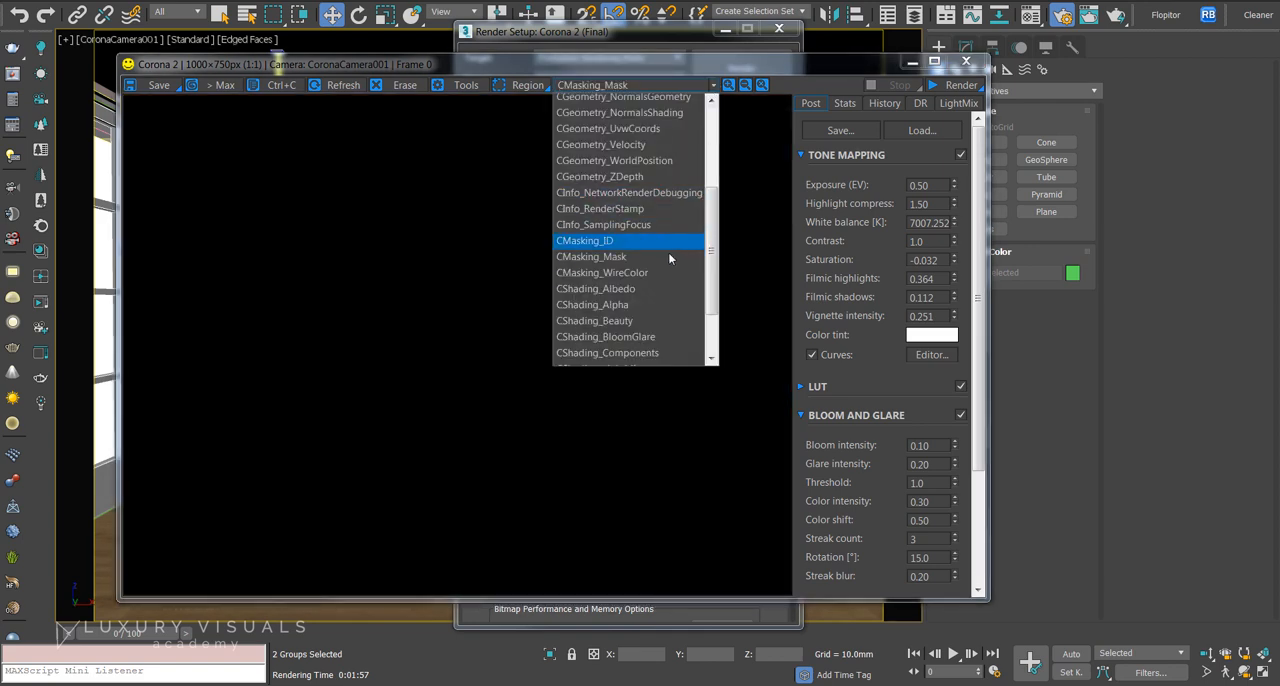
# - Switch the Corona frame buffer to the CMasking_WireColor pass
pyautogui.click(601, 272)
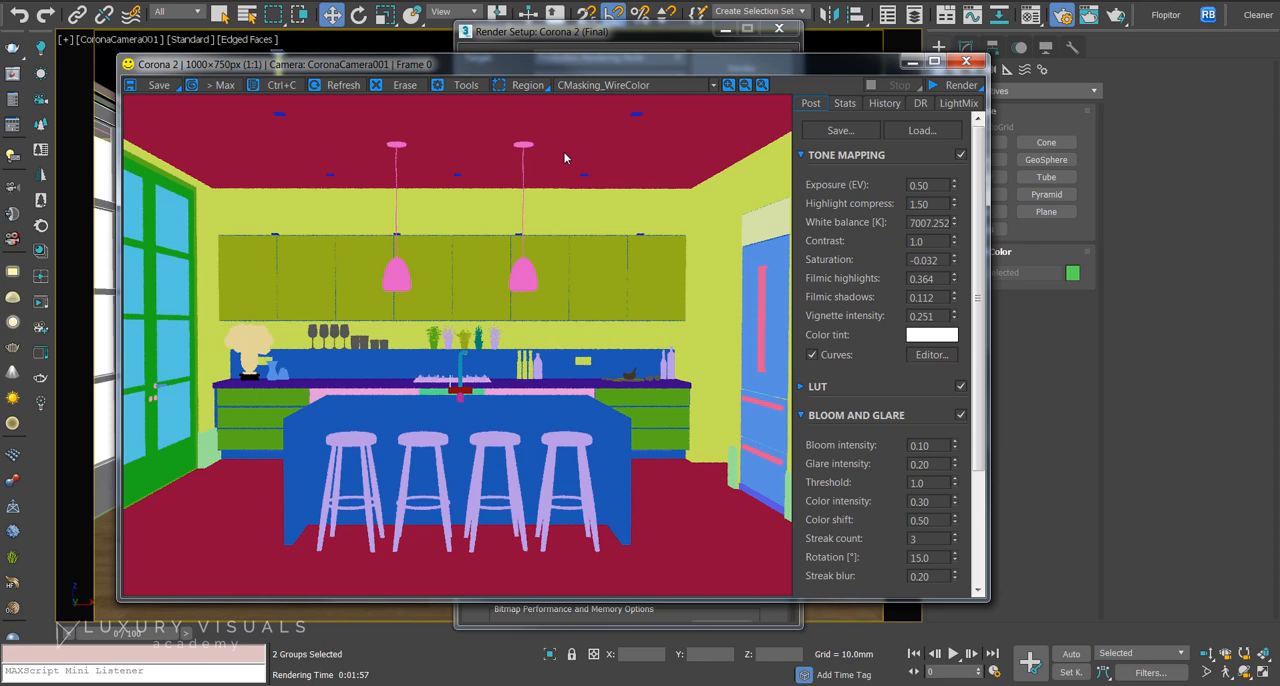
pyautogui.moveTo(912, 102)
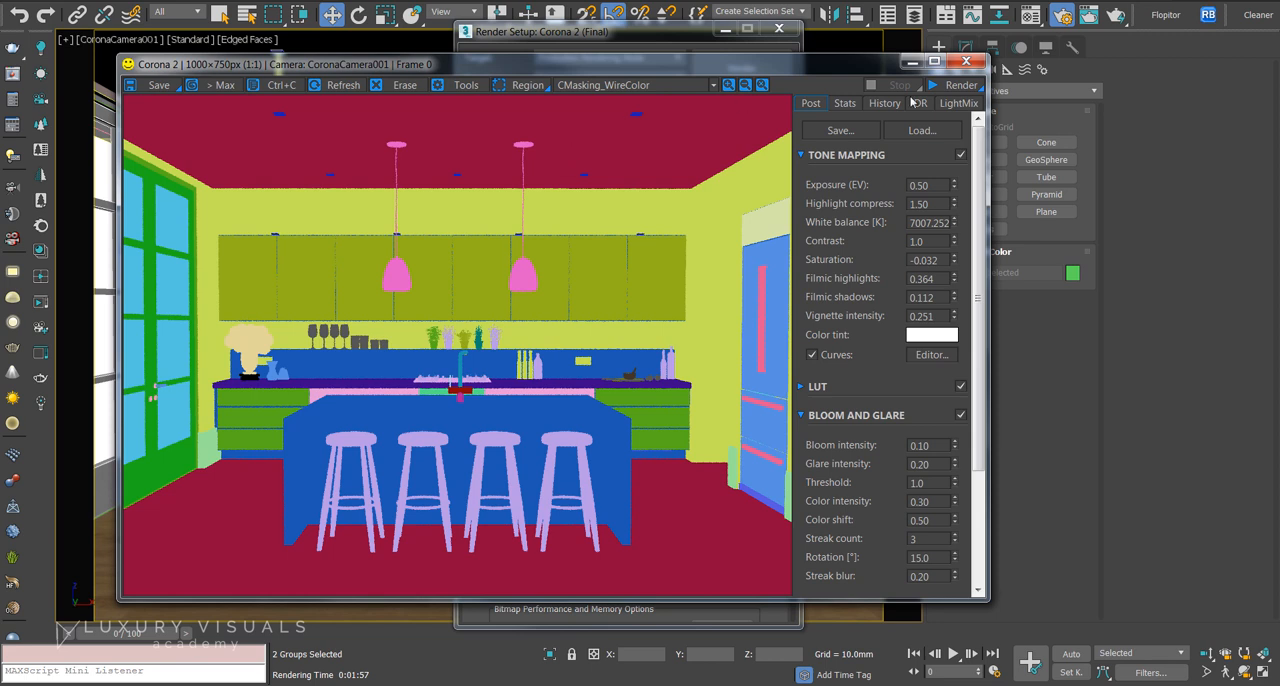